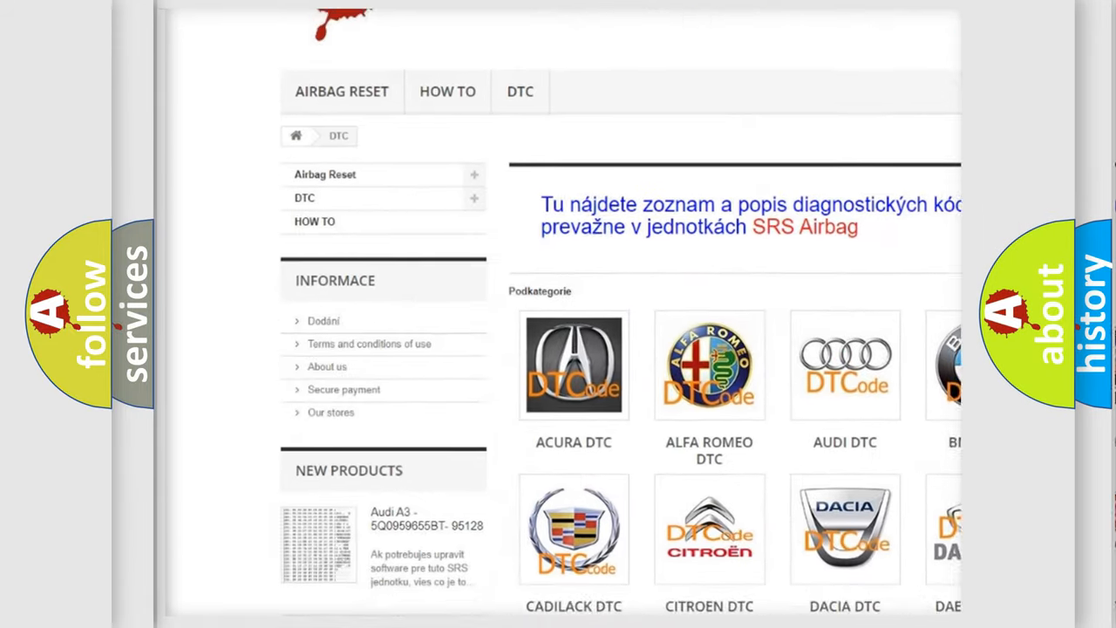
scroll(down, 3)
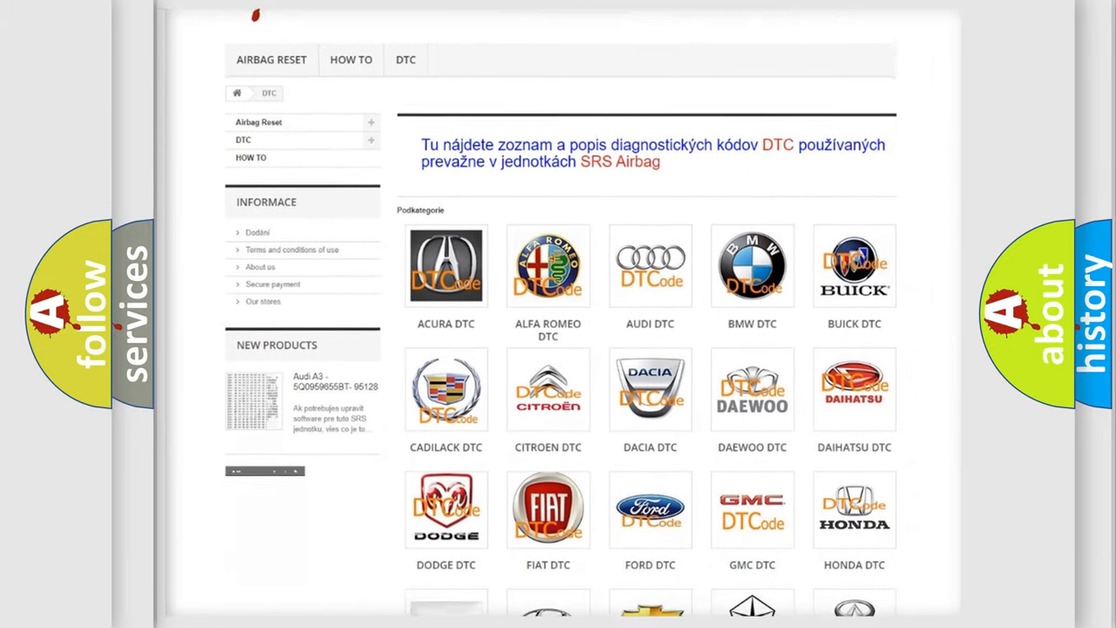
scroll(down, 3)
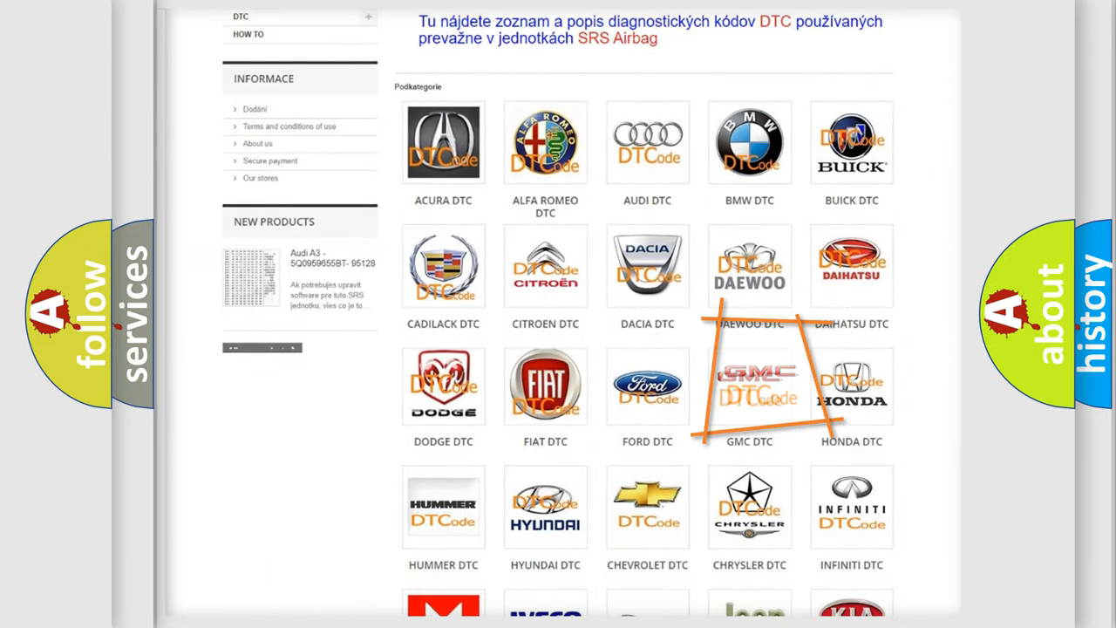